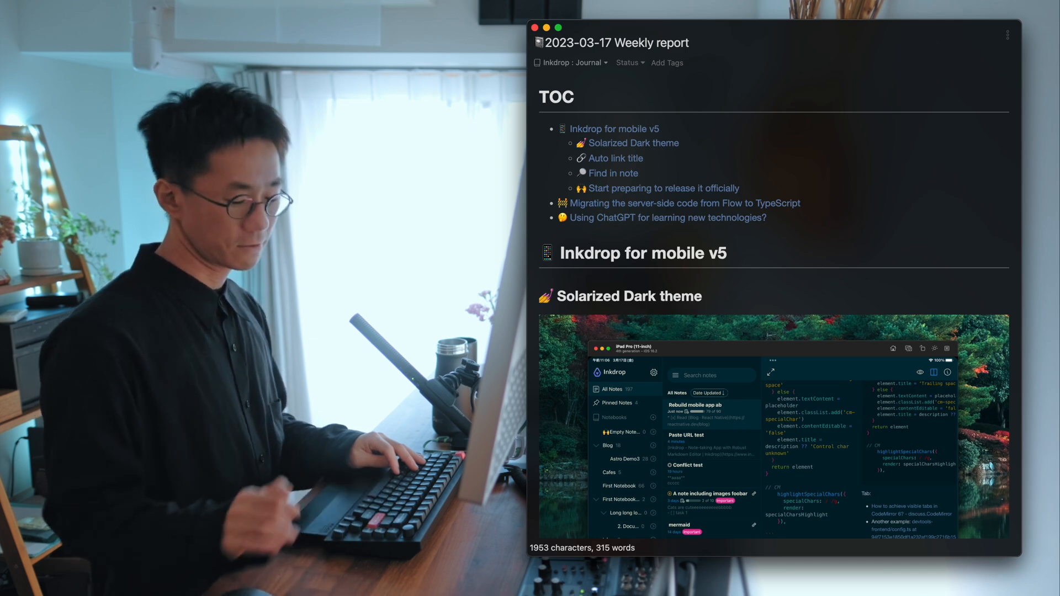
# Switch the mobile app's UI theme to Default Light, then Default Dark, then Nord.
pyautogui.scroll(-3)
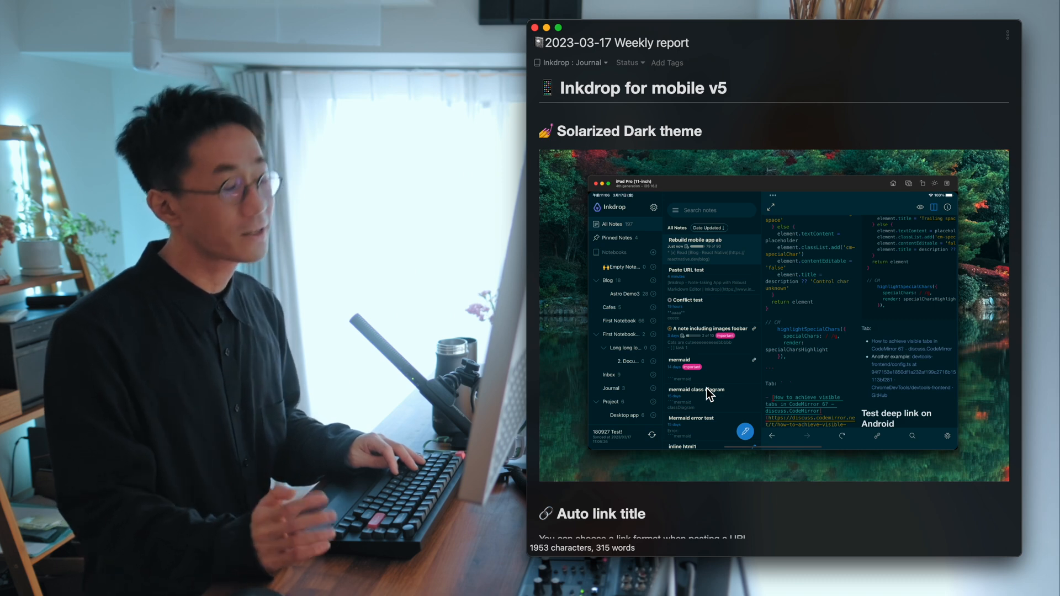
pyautogui.moveTo(734, 313)
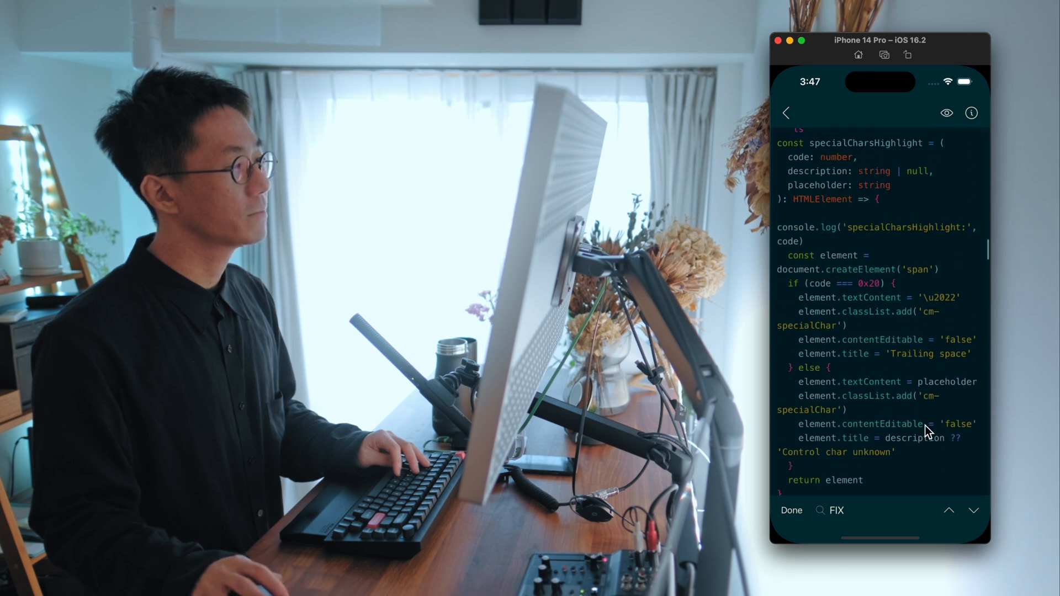
pyautogui.scroll(3)
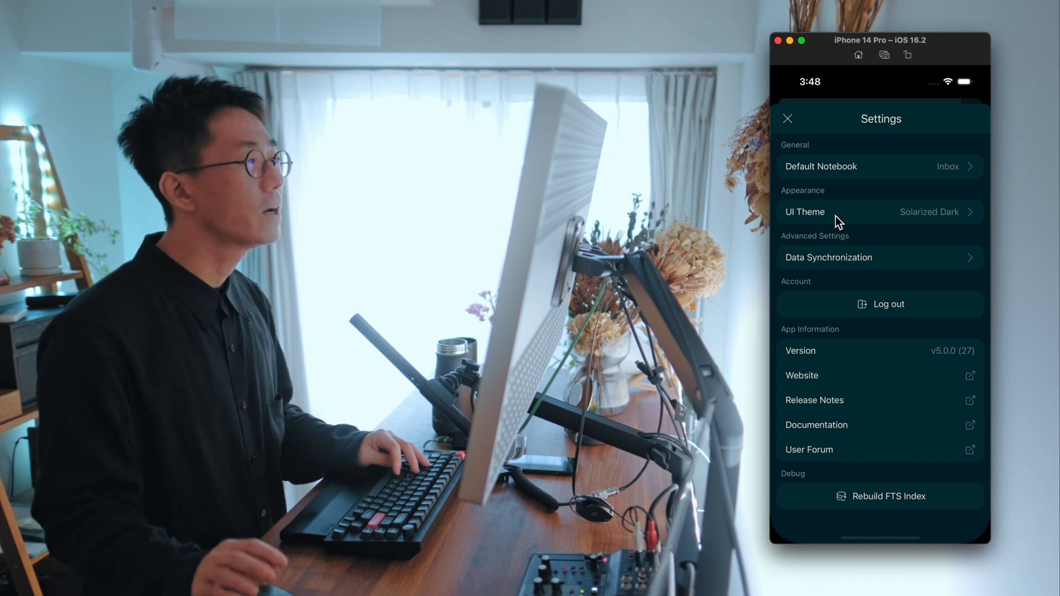
pyautogui.click(878, 212)
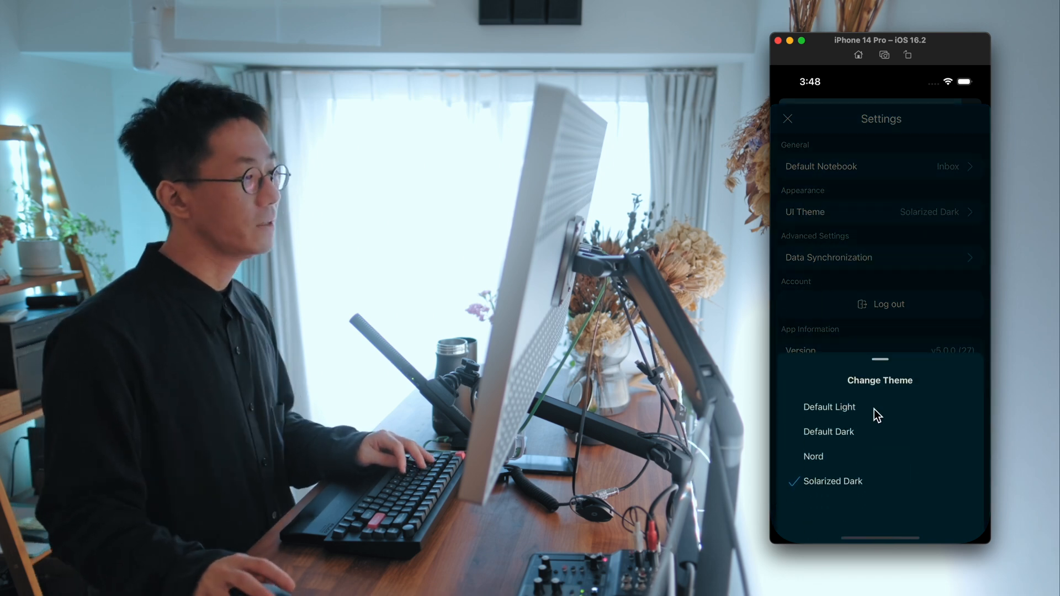
pyautogui.click(829, 406)
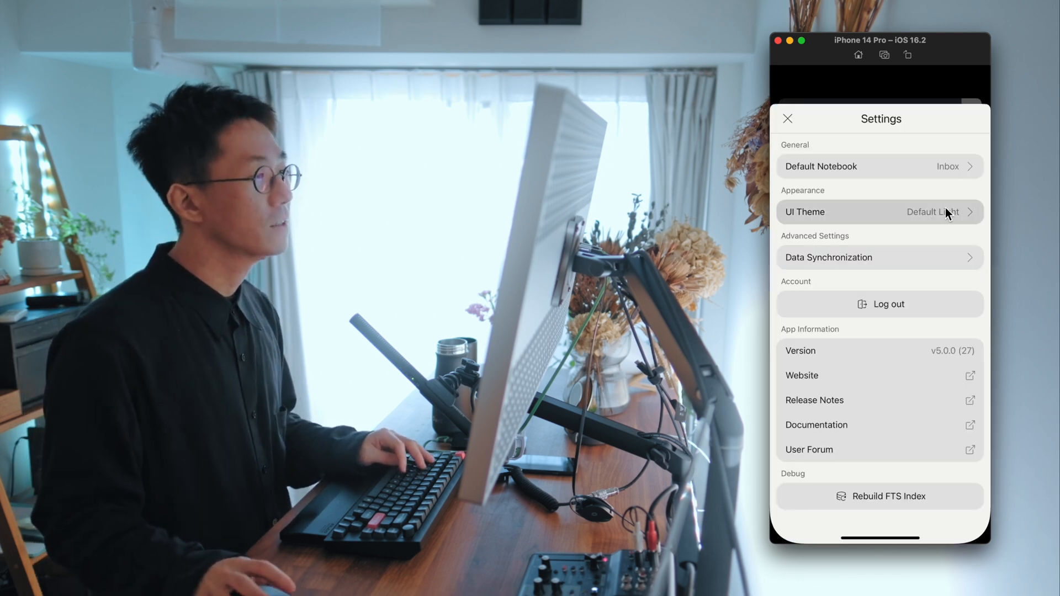
pyautogui.moveTo(953, 233)
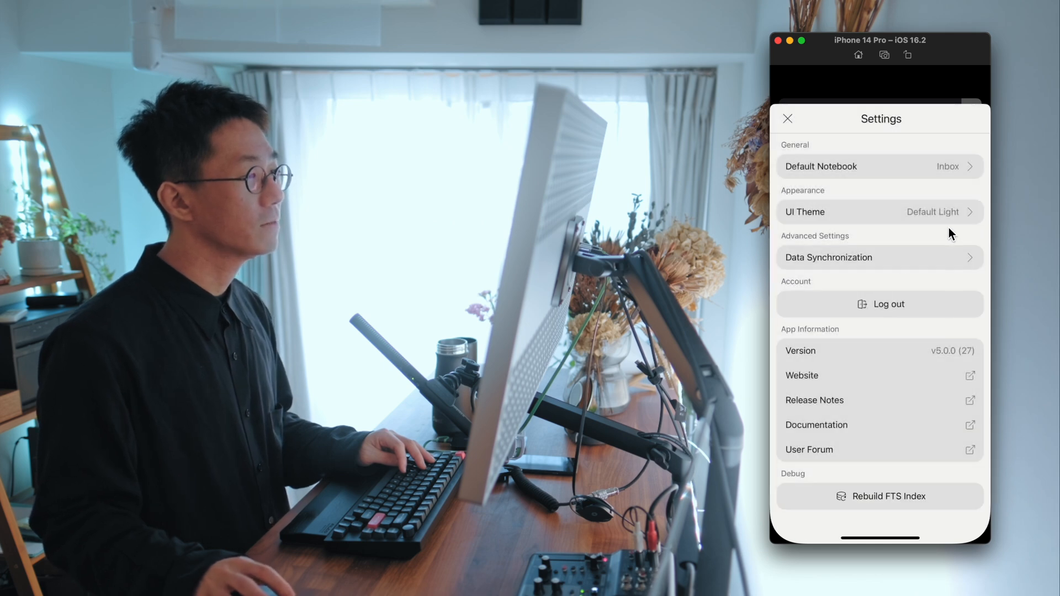
pyautogui.click(879, 212)
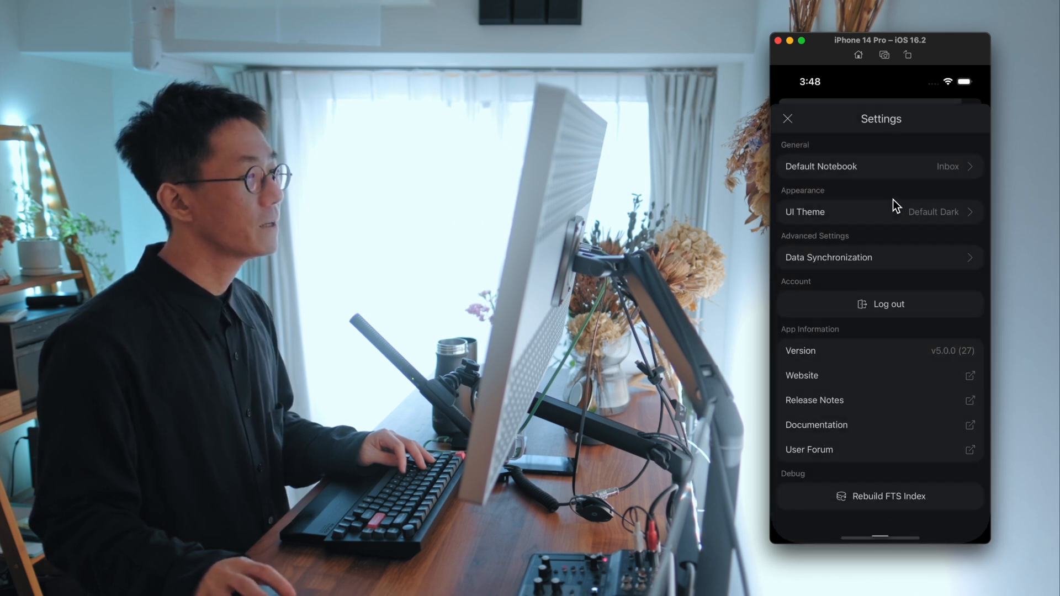
pyautogui.click(879, 211)
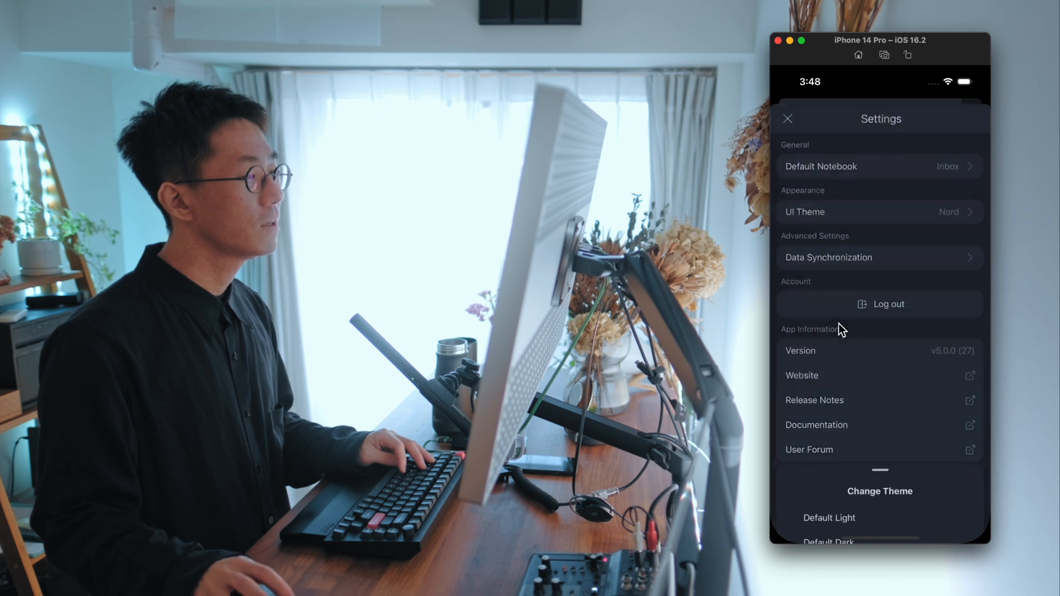
pyautogui.click(787, 119)
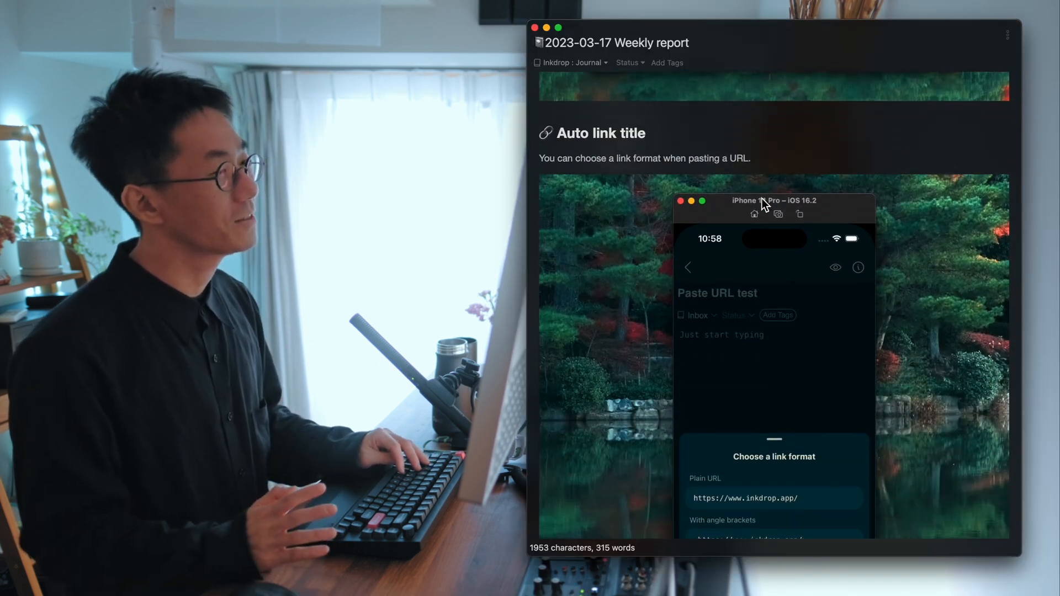
pyautogui.moveTo(716, 168)
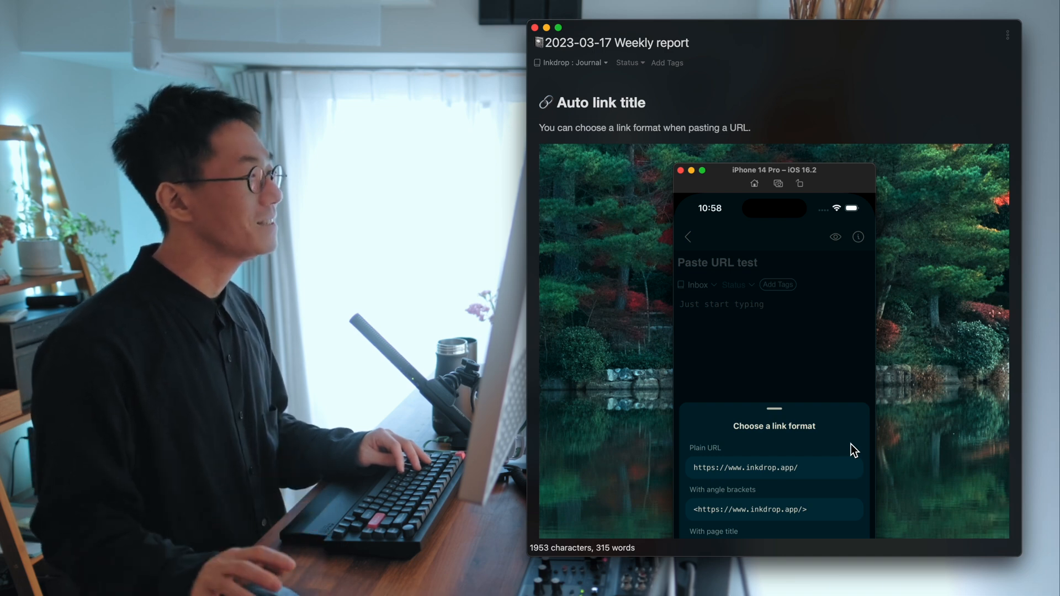
pyautogui.scroll(-3)
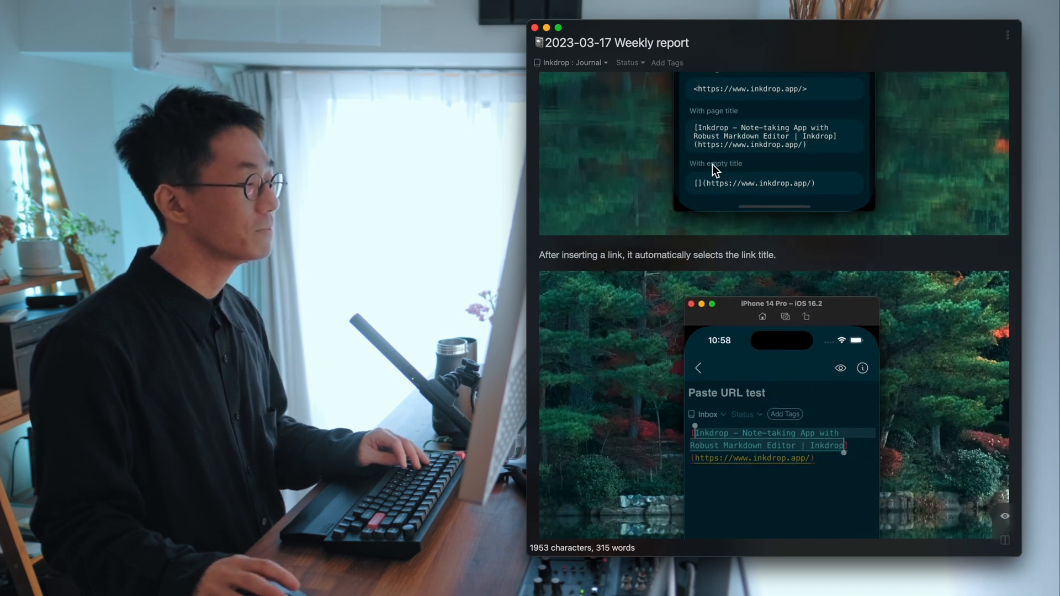
pyautogui.scroll(-3)
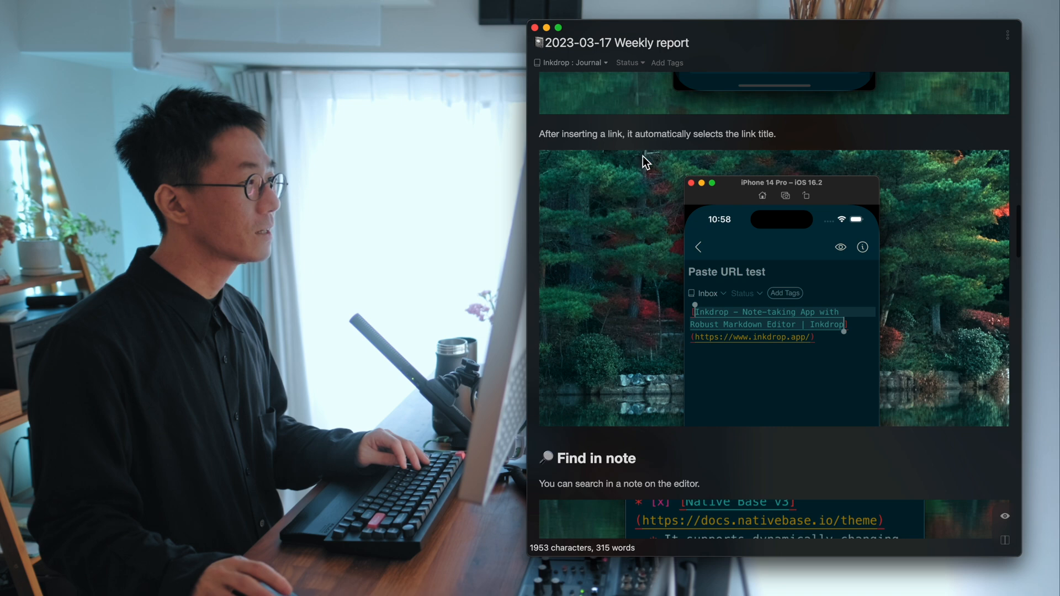
pyautogui.moveTo(761, 325)
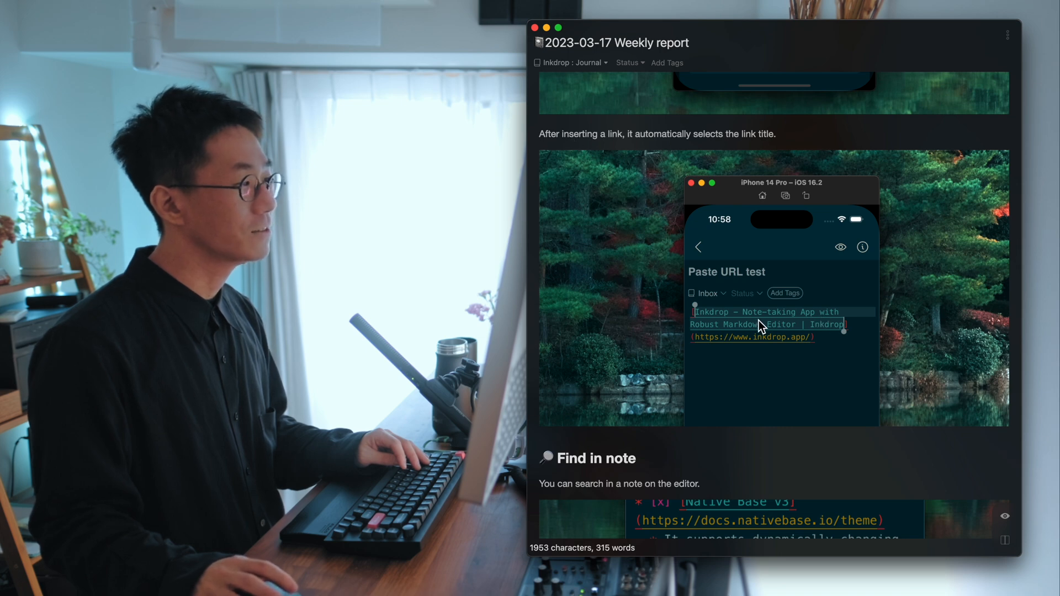
pyautogui.moveTo(798, 338)
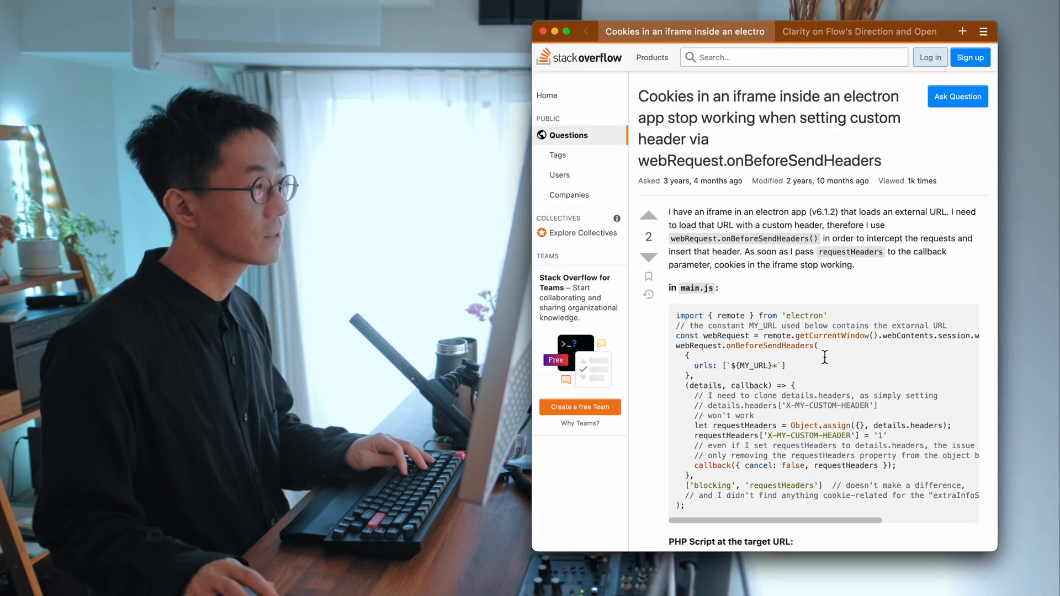
pyautogui.moveTo(832, 331)
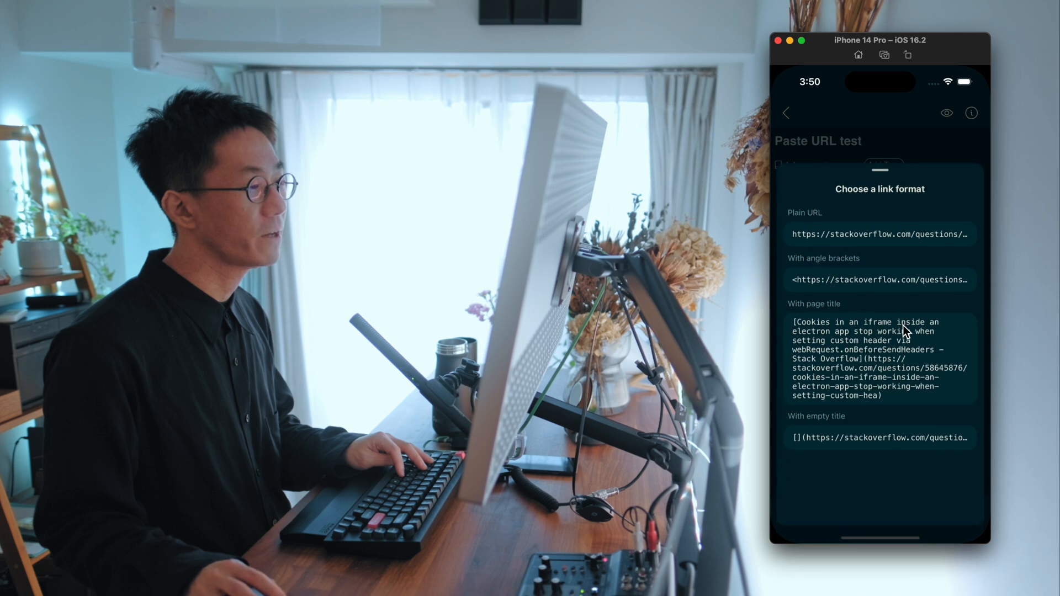
# Insert the pasted Stack Overflow link using the 'With page title' format.
pyautogui.click(879, 358)
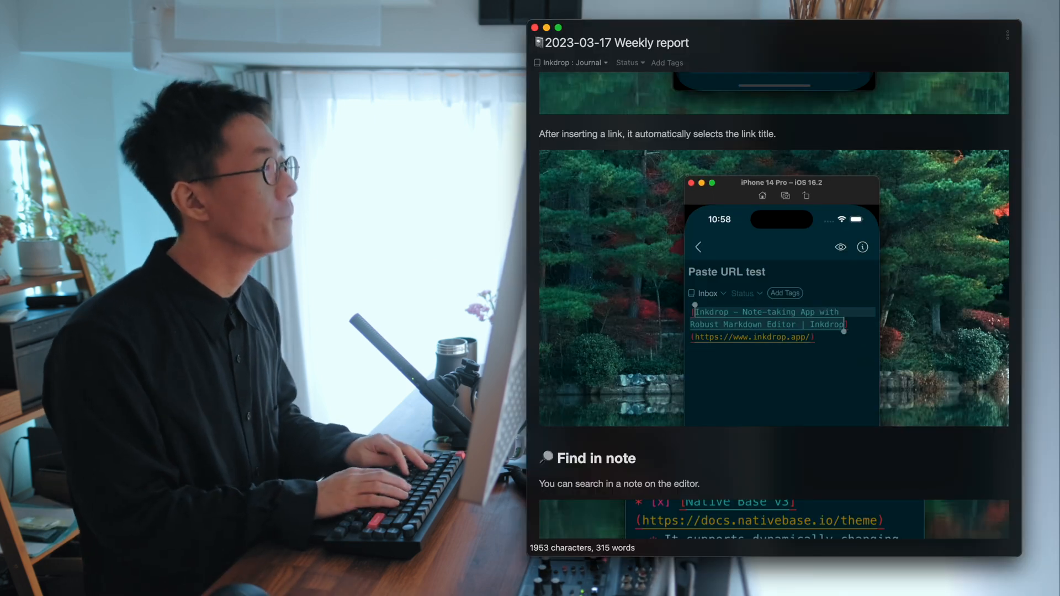
# Search the note for 'editor' and jump to the next match.
pyautogui.scroll(-3)
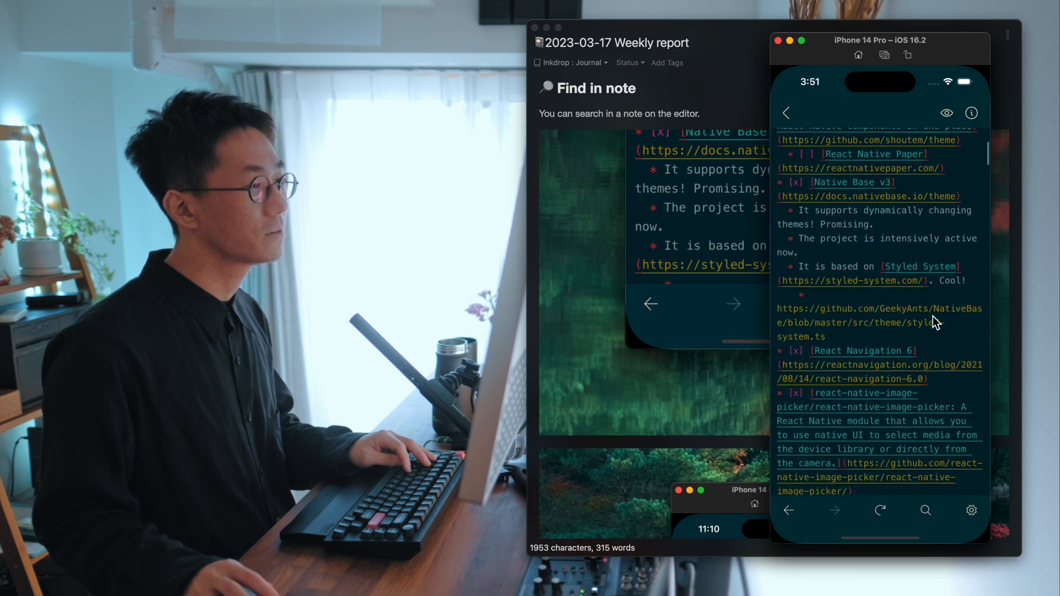
pyautogui.scroll(-3)
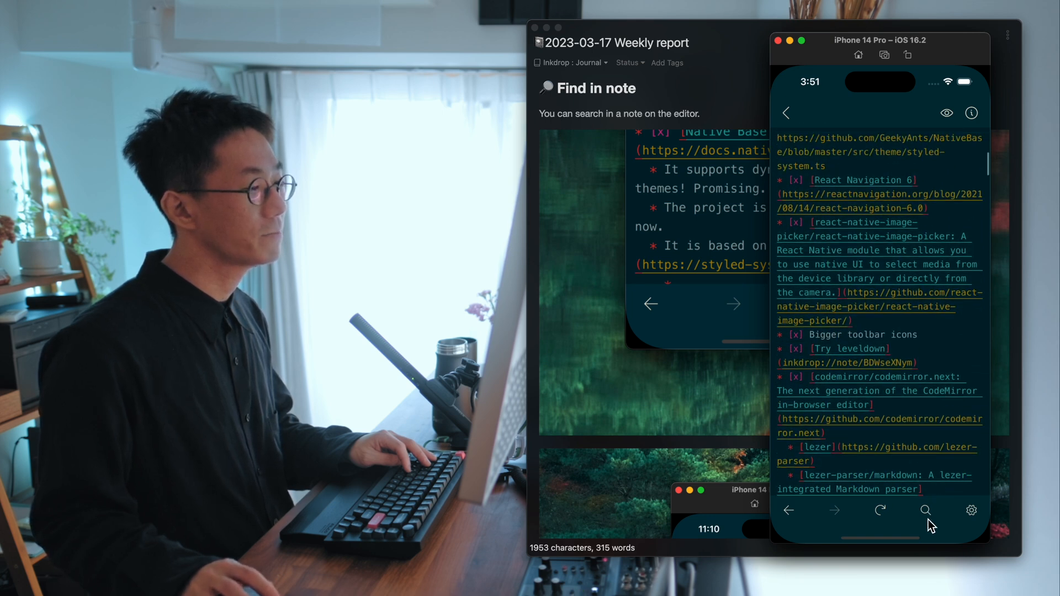
pyautogui.click(925, 510)
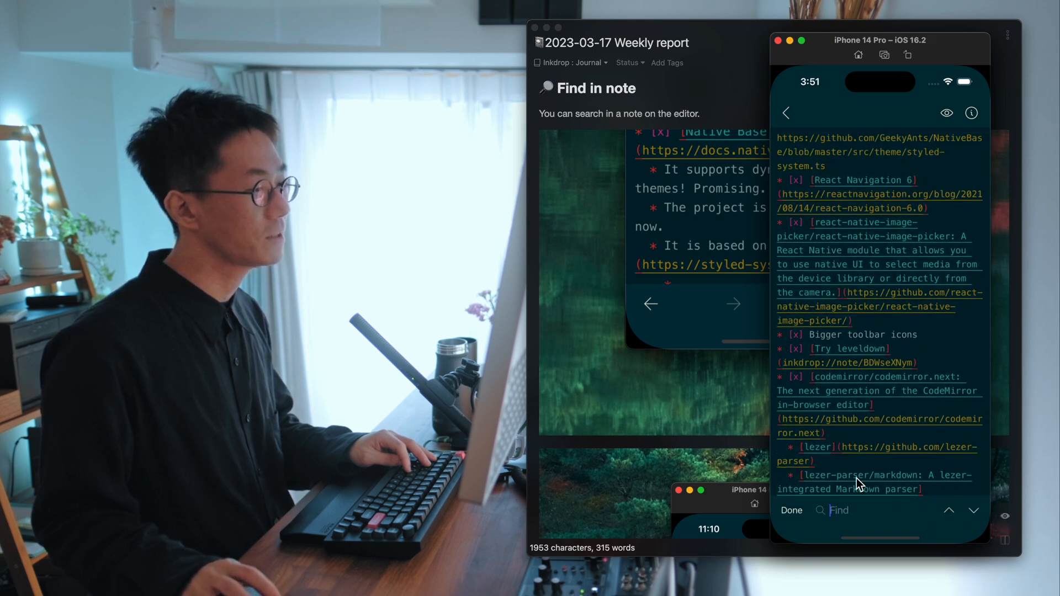
pyautogui.moveTo(879, 519)
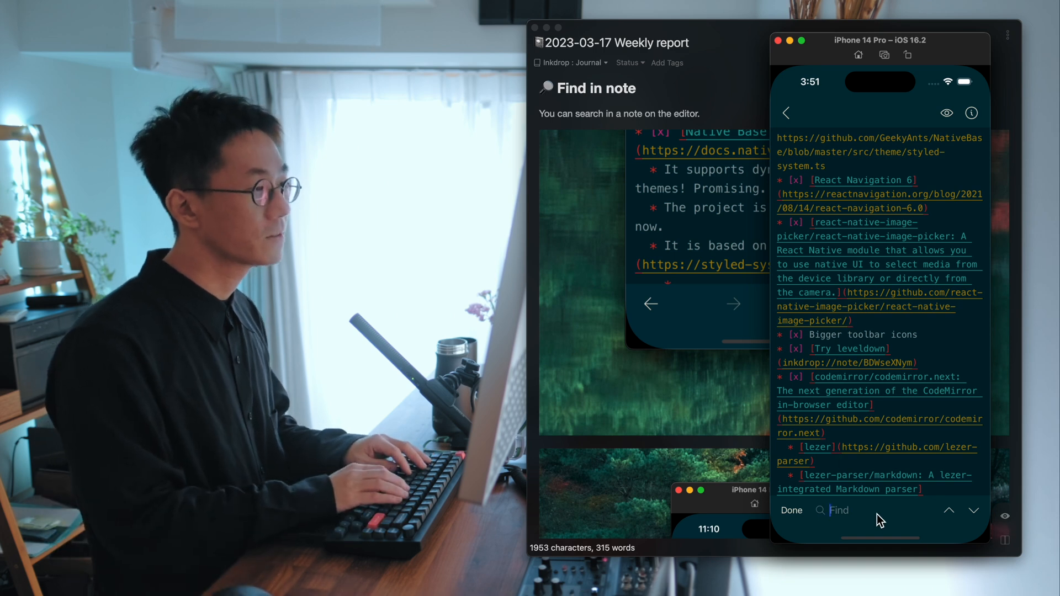
pyautogui.write('editor')
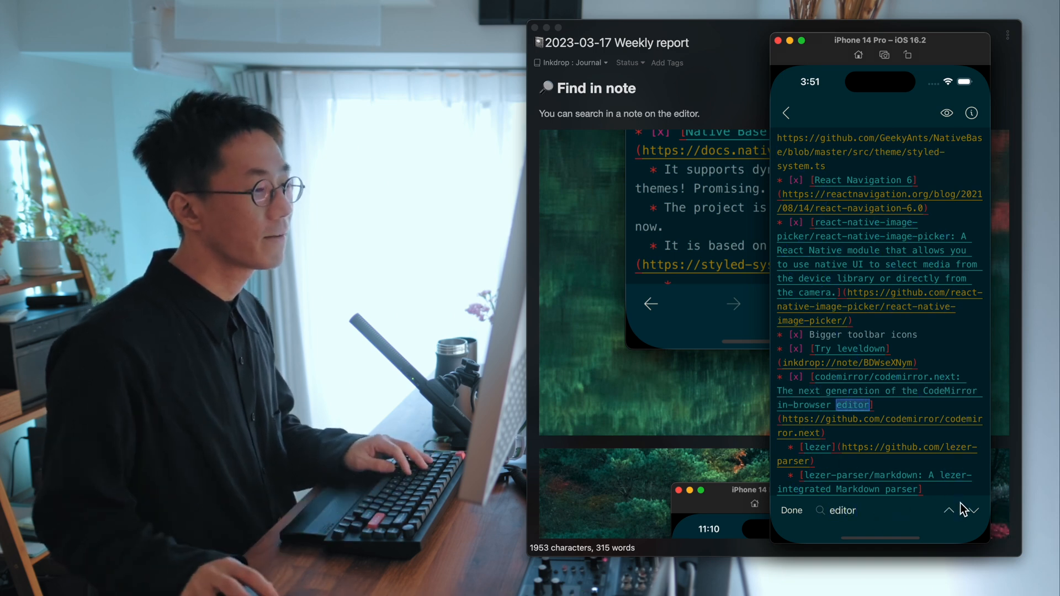
pyautogui.click(974, 510)
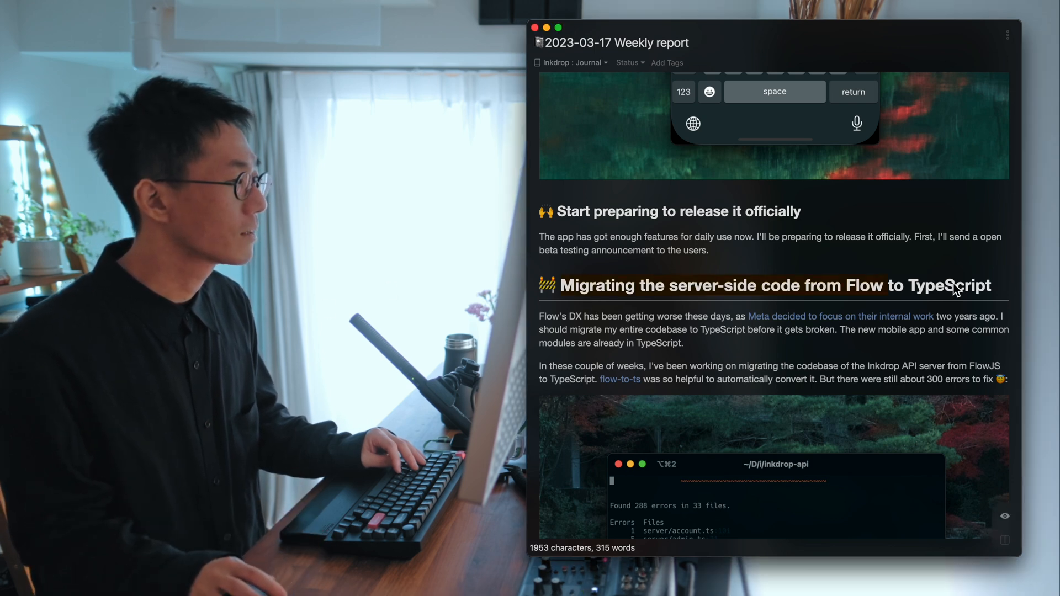
# Scroll through the Flow-to-TypeScript migration section and error-list screenshot to the ChatGPT heading.
pyautogui.scroll(-3)
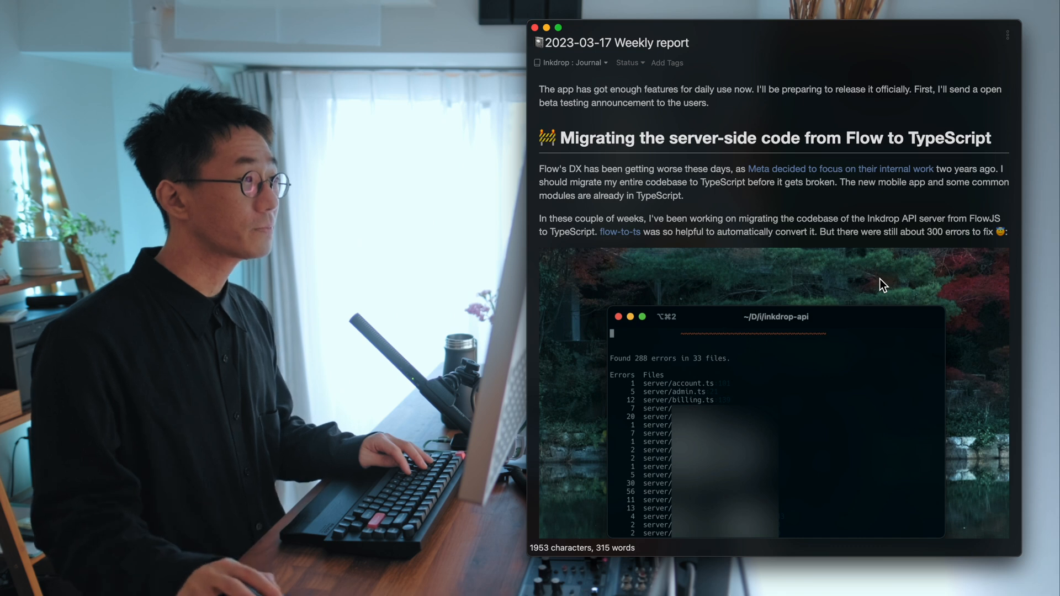
pyautogui.scroll(-3)
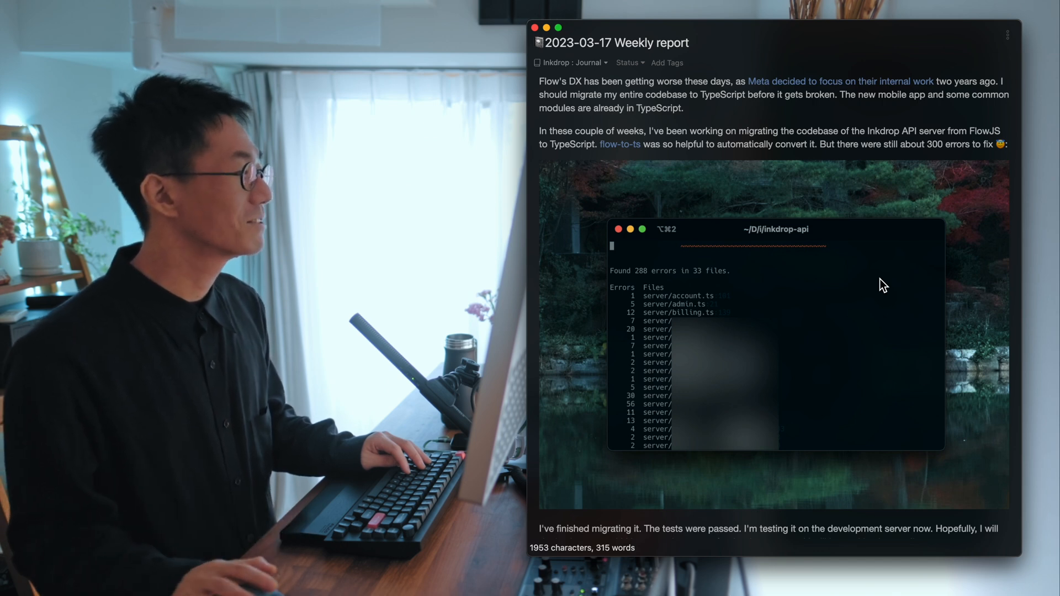
pyautogui.scroll(-3)
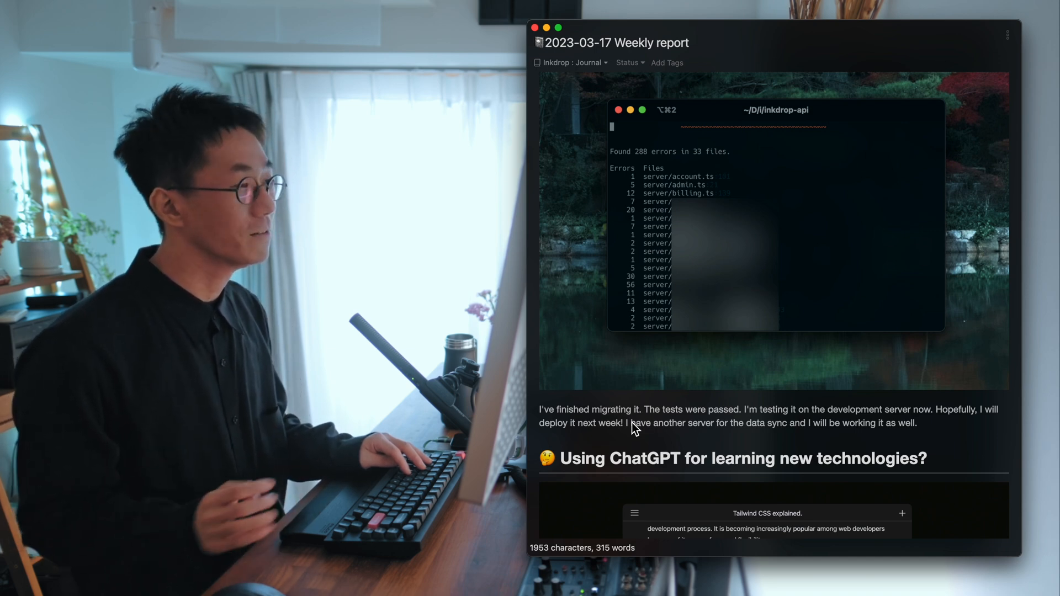
pyautogui.scroll(-3)
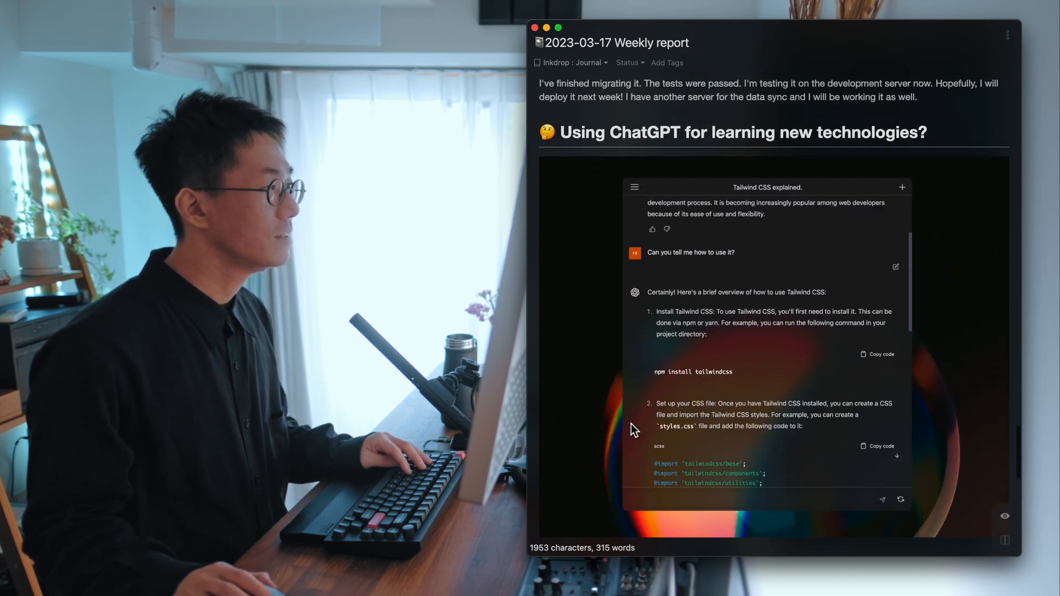
# Scroll so the ChatGPT heading and Tailwind CSS chat screenshot fill the editor pane.
pyautogui.scroll(-3)
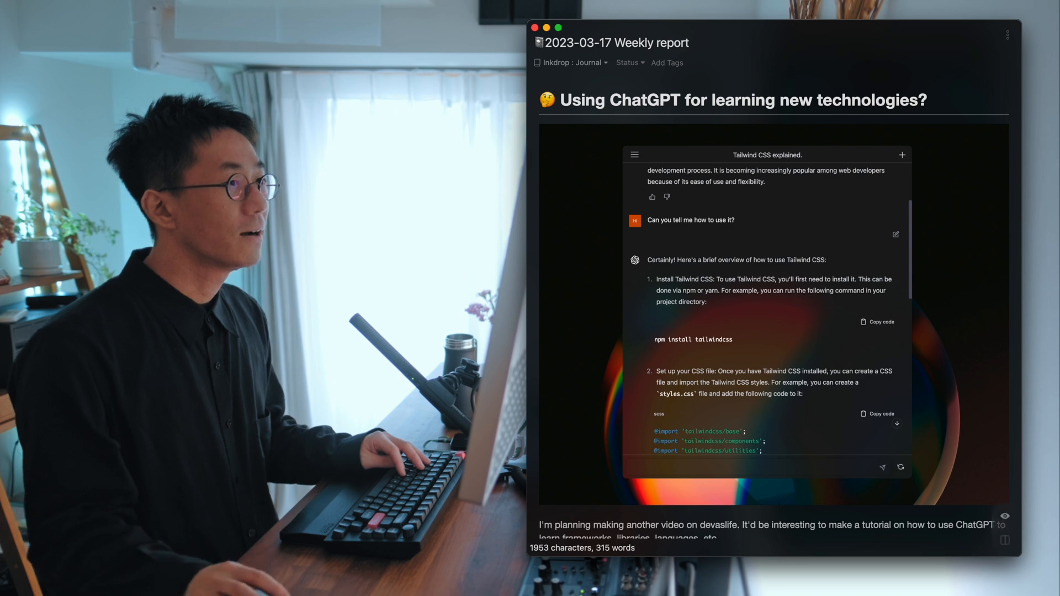
pyautogui.scroll(3)
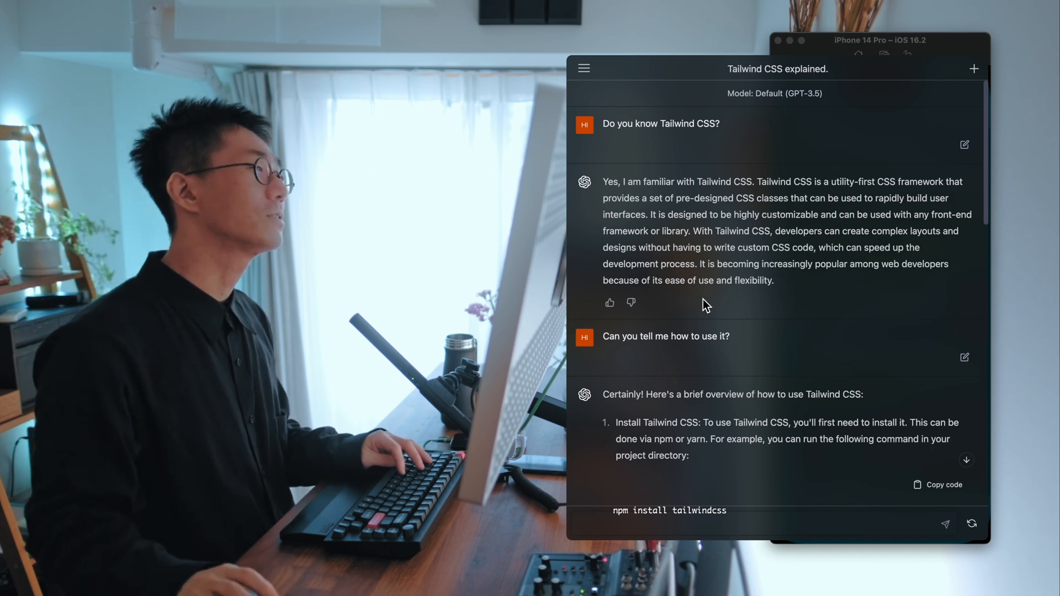
pyautogui.moveTo(958, 523)
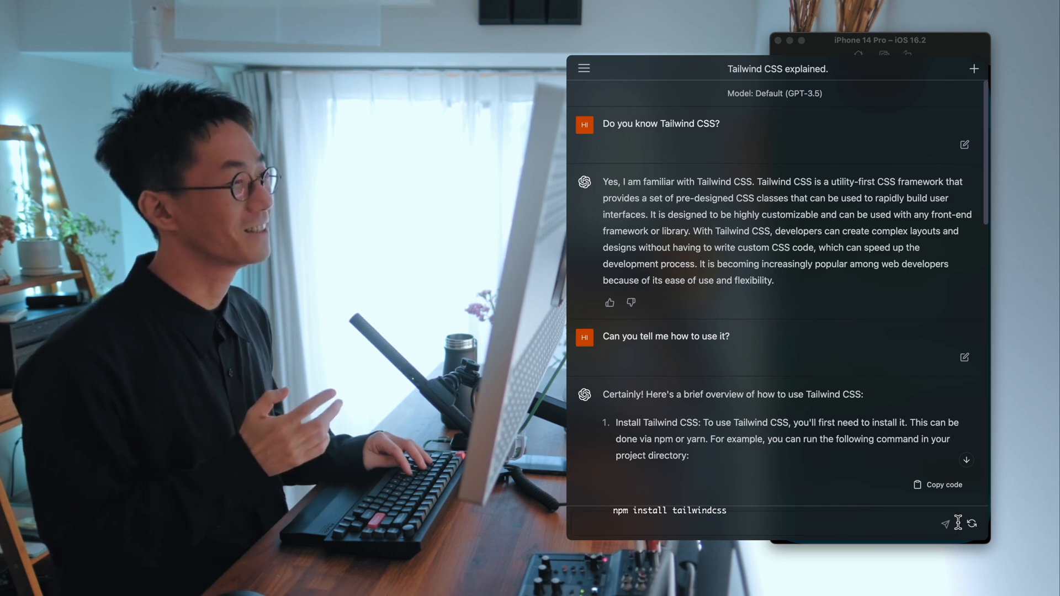
# Scroll the Tailwind CSS chat from installation down to the tailwind.config.js customization example.
pyautogui.scroll(-3)
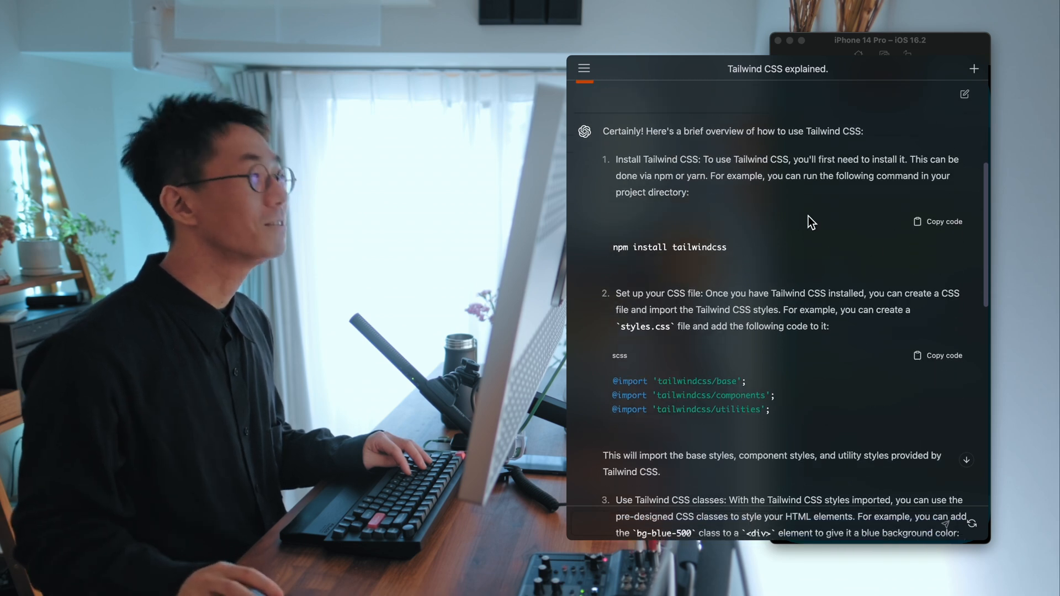
pyautogui.scroll(-3)
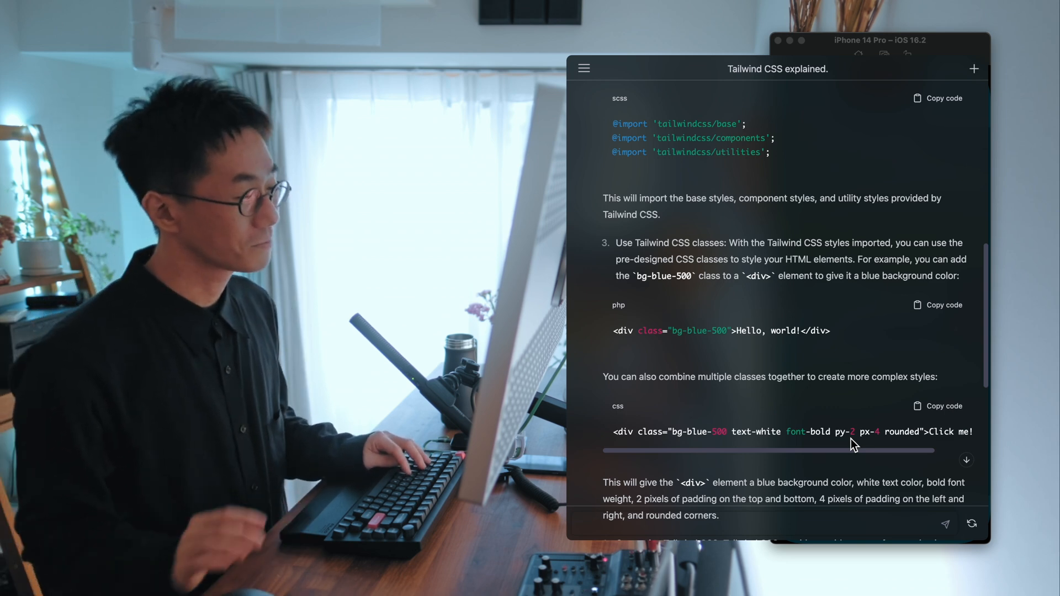
pyautogui.scroll(-3)
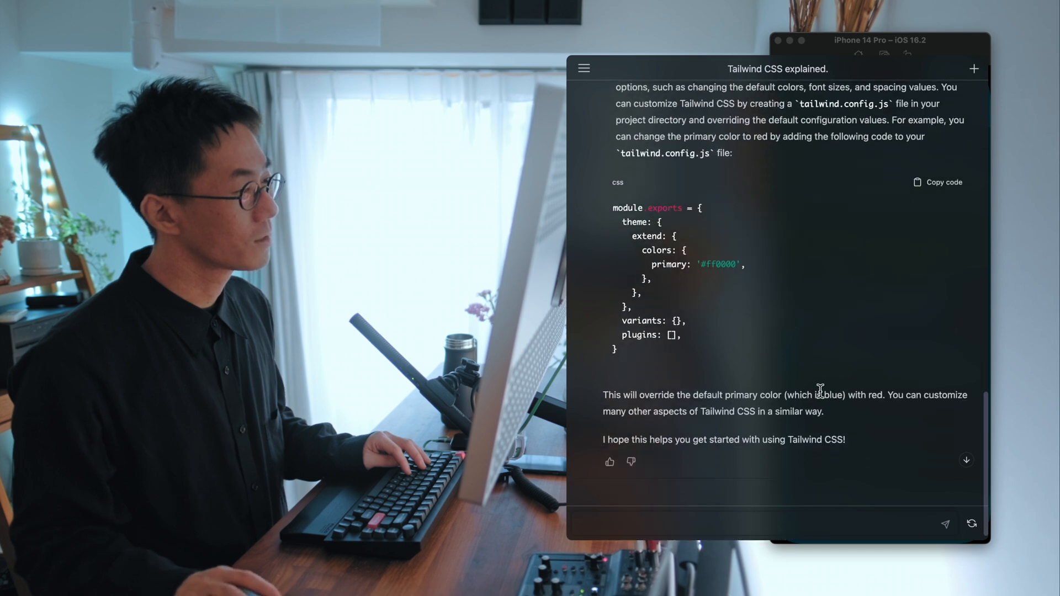
pyautogui.scroll(3)
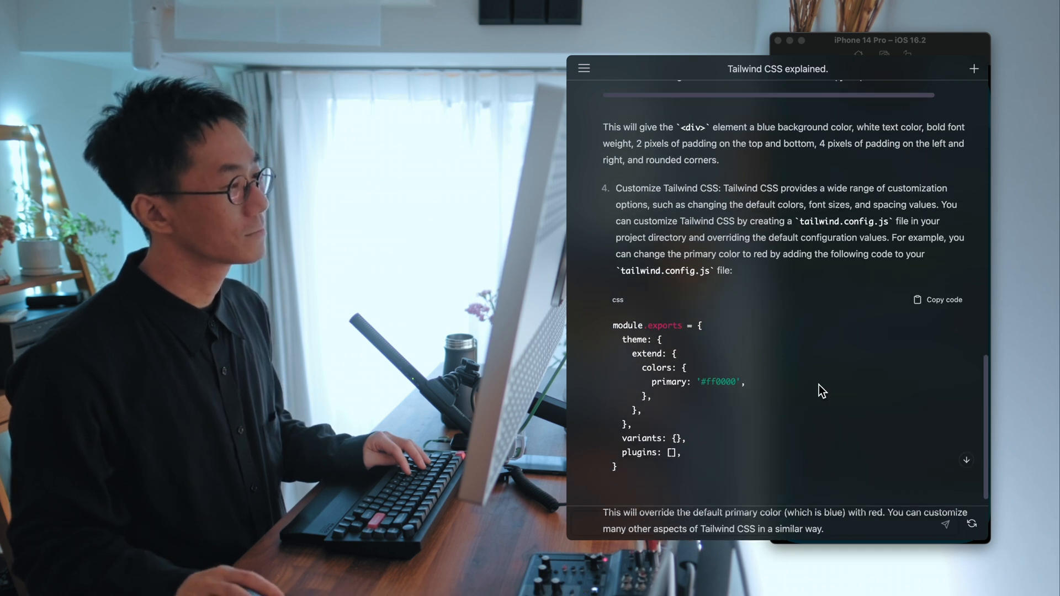